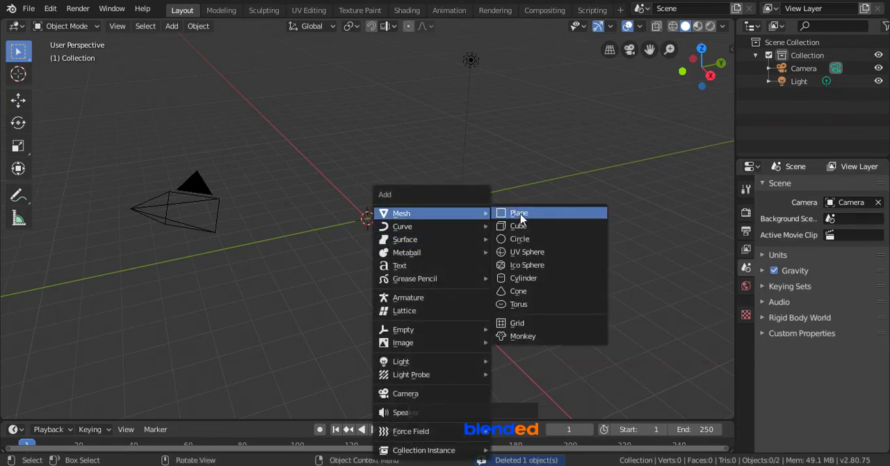
Step: Add a plane mesh and rotate it 90 degrees on X so it stands upright
left_click(519, 212)
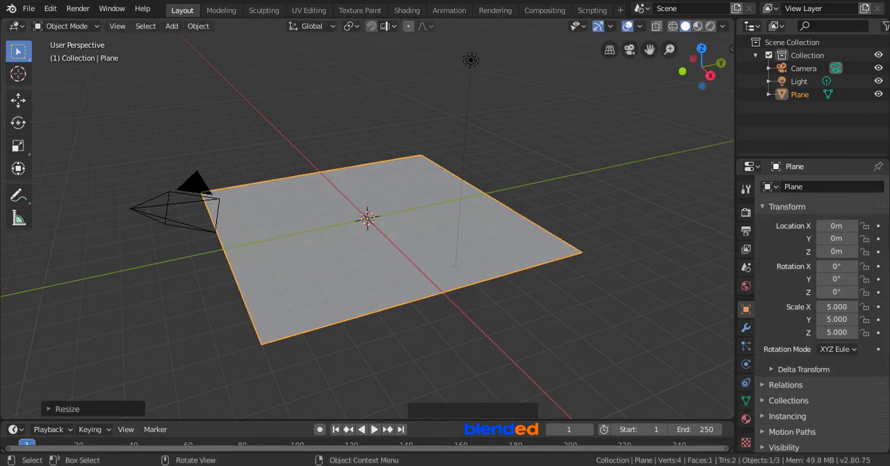
key("r")
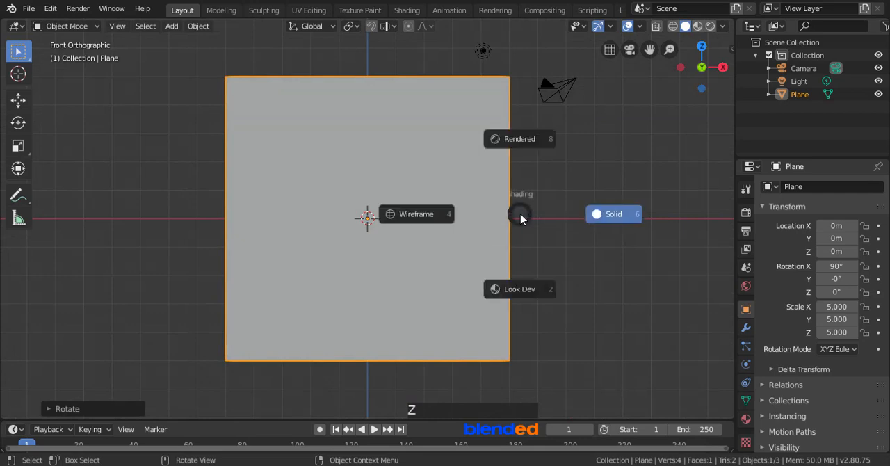
mouse_move(521, 289)
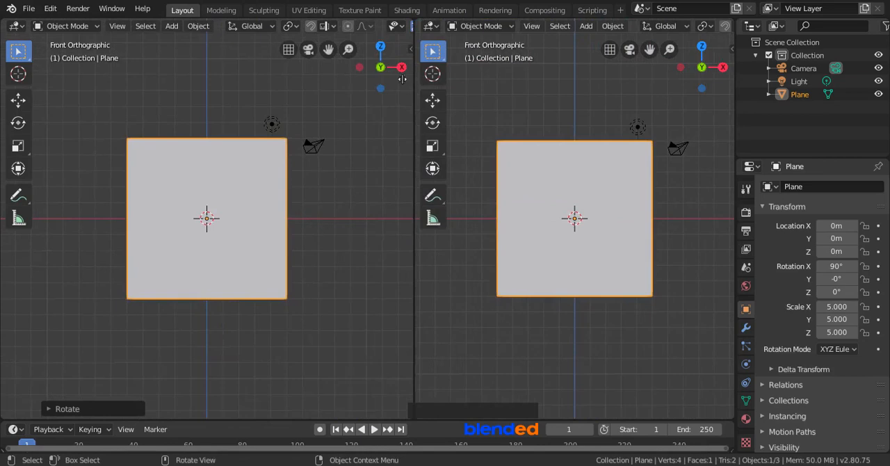
Step: Narrow the left 3D view and turn the right area into a Shader Editor
left_click_drag(409, 209, 272, 208)
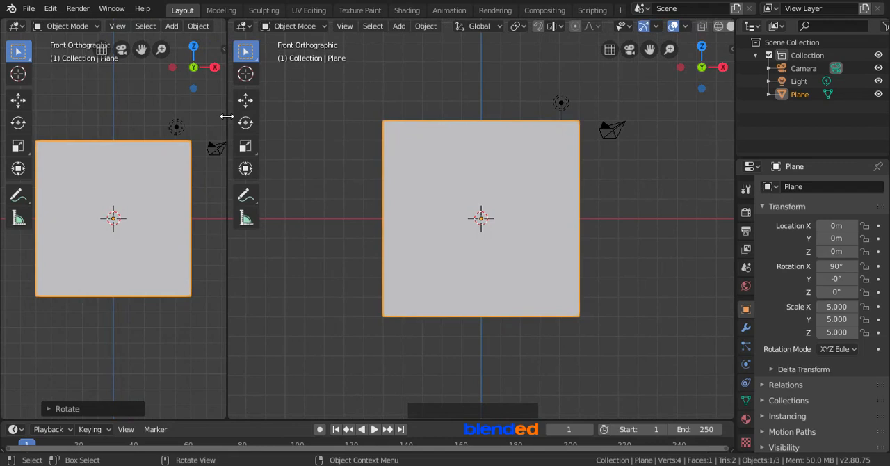
left_click(245, 25)
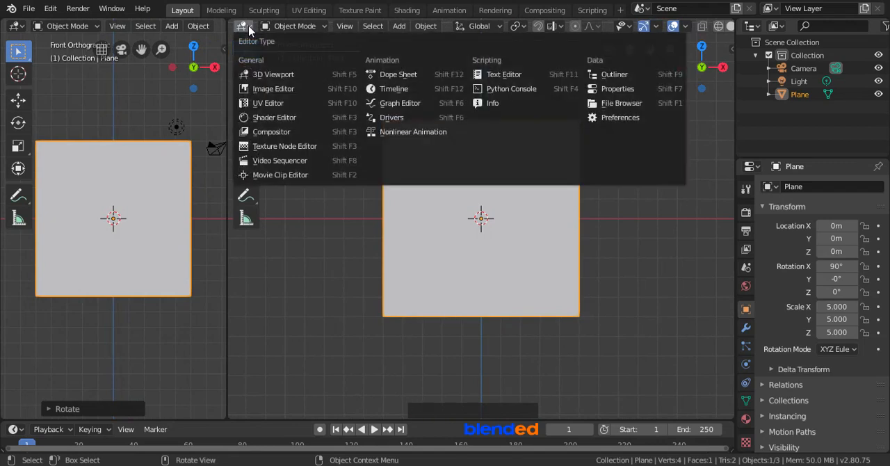
left_click(274, 117)
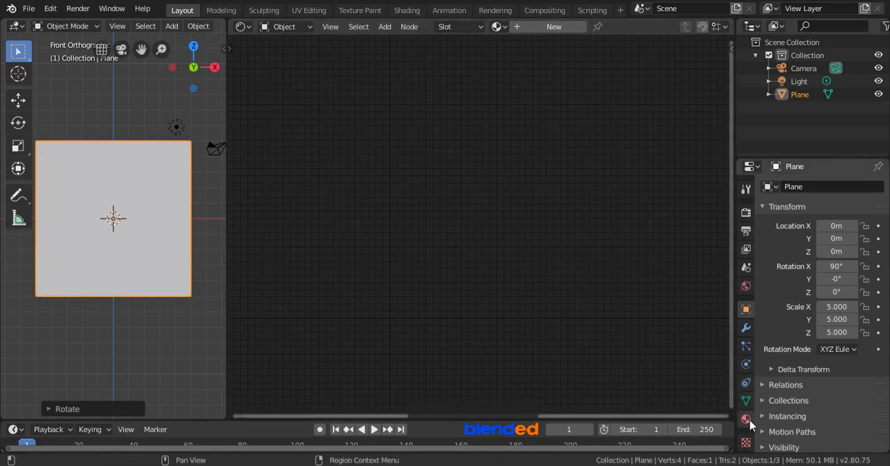
Step: Create a new material for the plane, remove its Principled BSDF and move Material Output right
left_click(746, 419)
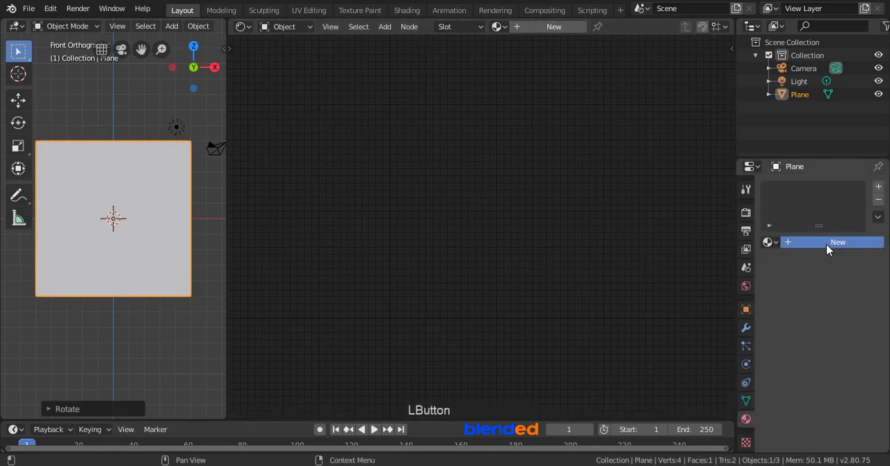
left_click(837, 242)
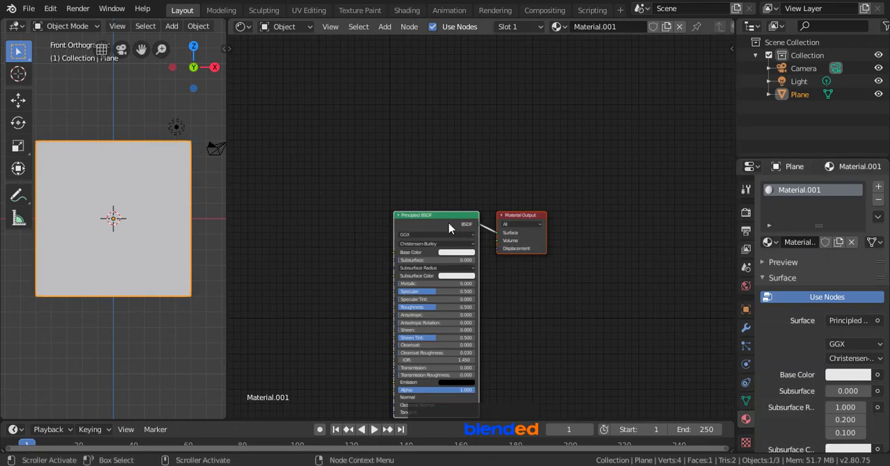
left_click_drag(450, 223, 431, 216)
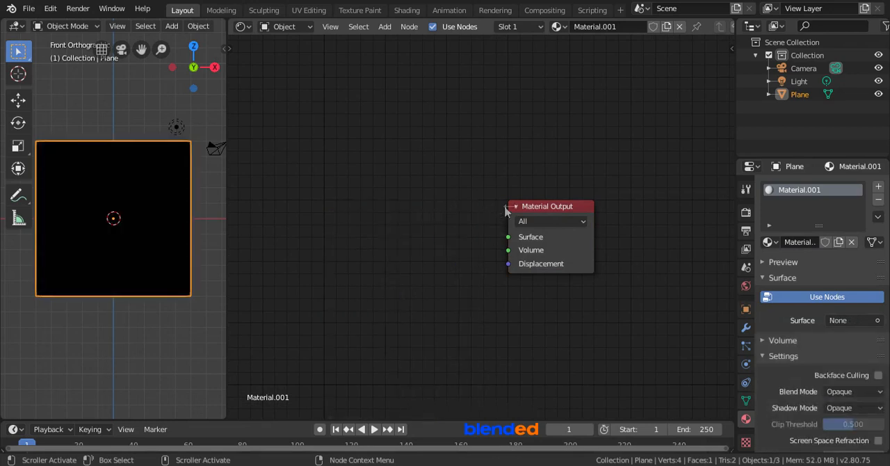
left_click_drag(550, 206, 657, 212)
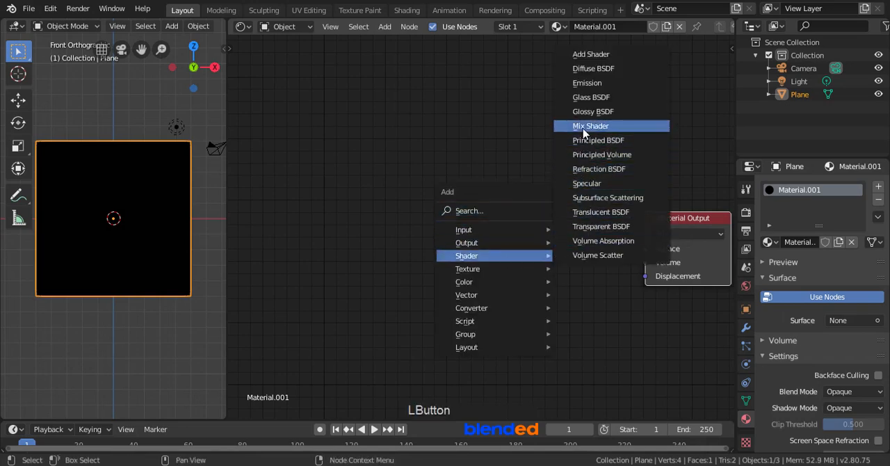
Step: Add a Mix Shader node beside the Material Output
left_click(590, 126)
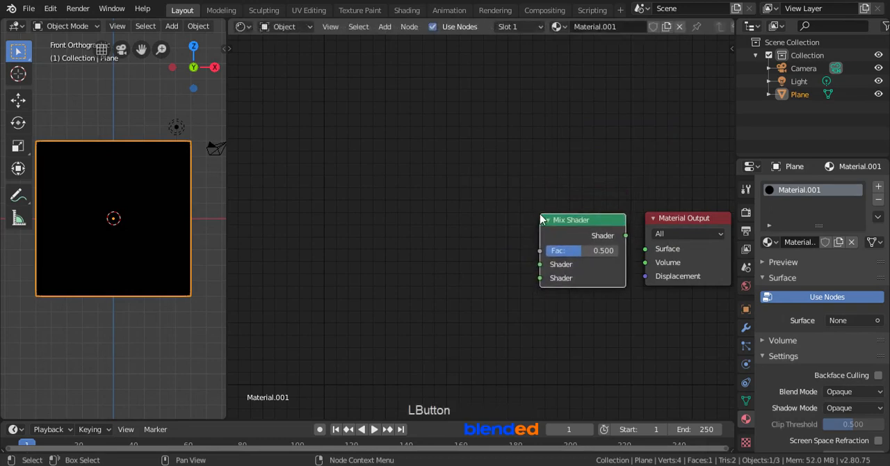
key("shift+a")
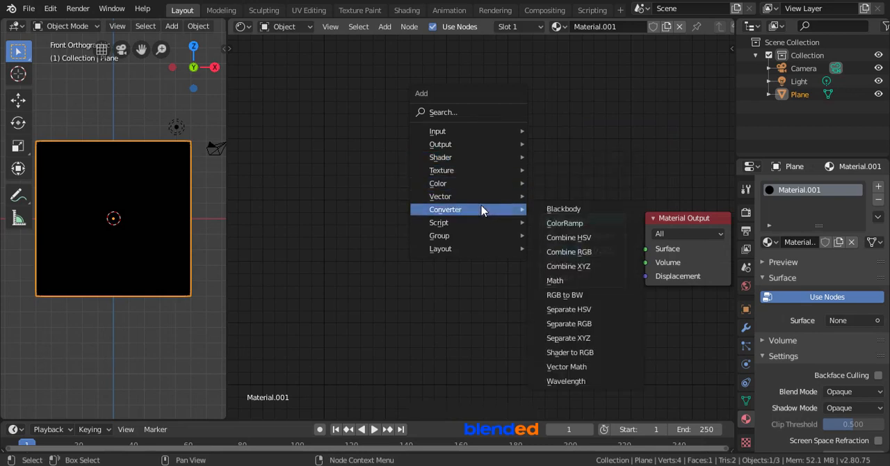
mouse_move(565, 223)
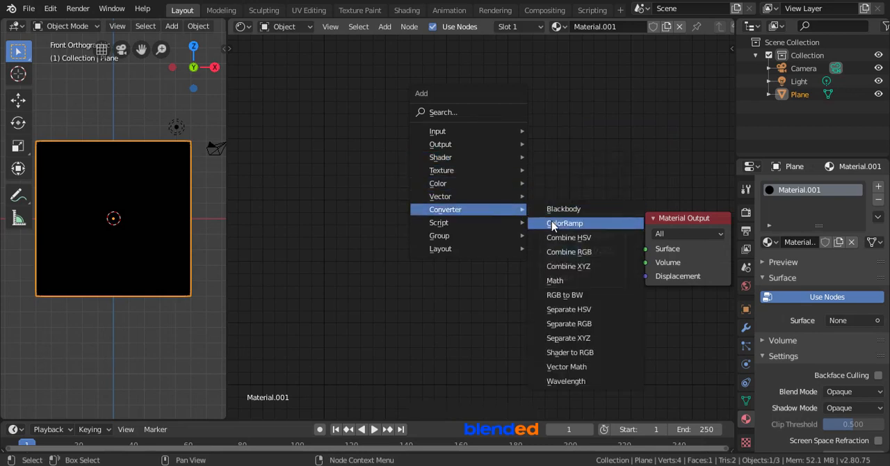
Step: Add a ColorRamp with stops at 0.5 and 0.501 for a hard edge, then duplicate it
left_click(565, 223)
type(".")
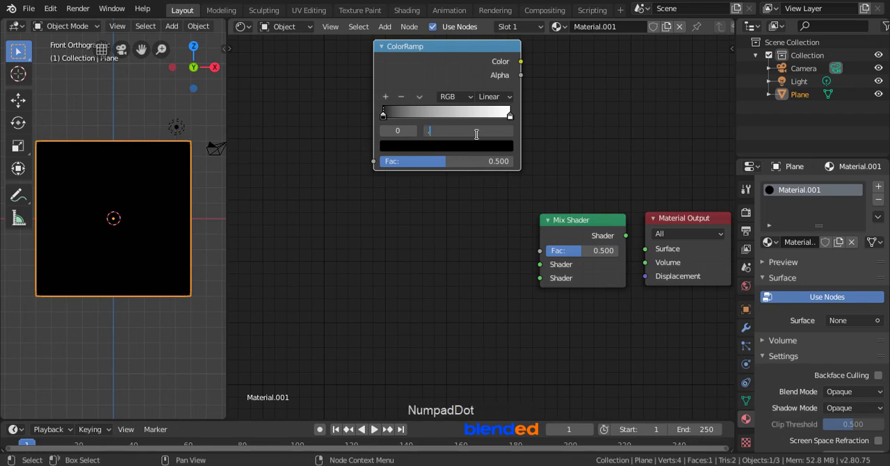
left_click(445, 131)
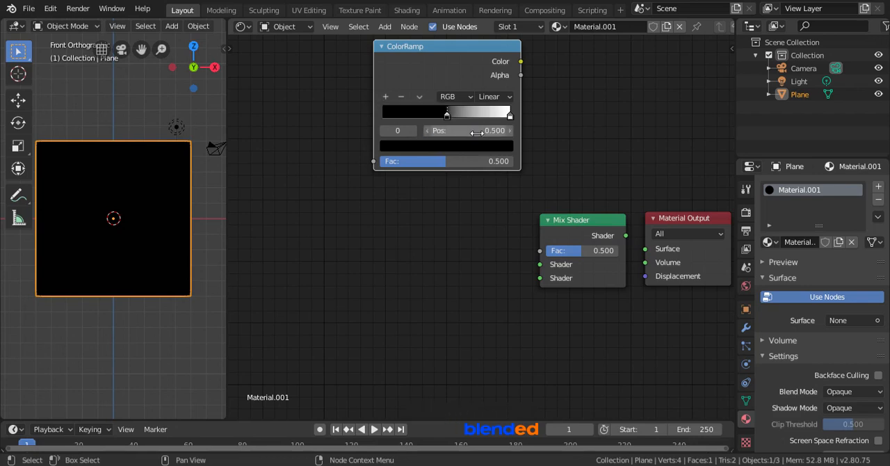
left_click(412, 130)
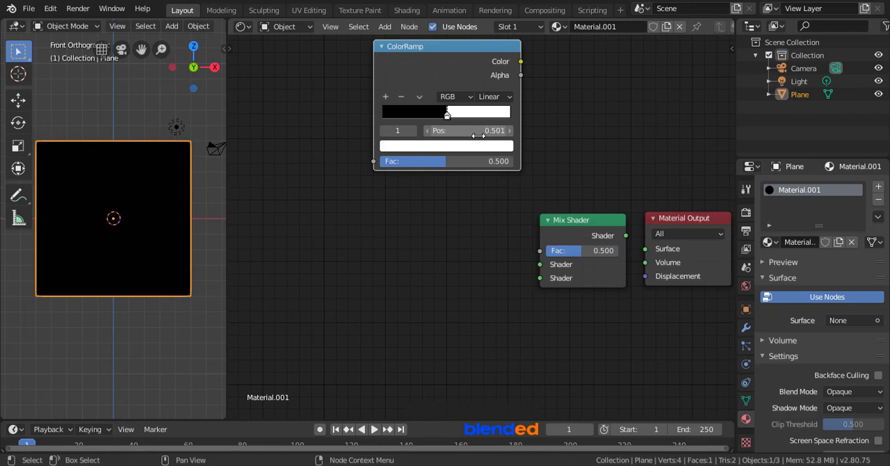
key("shift+d")
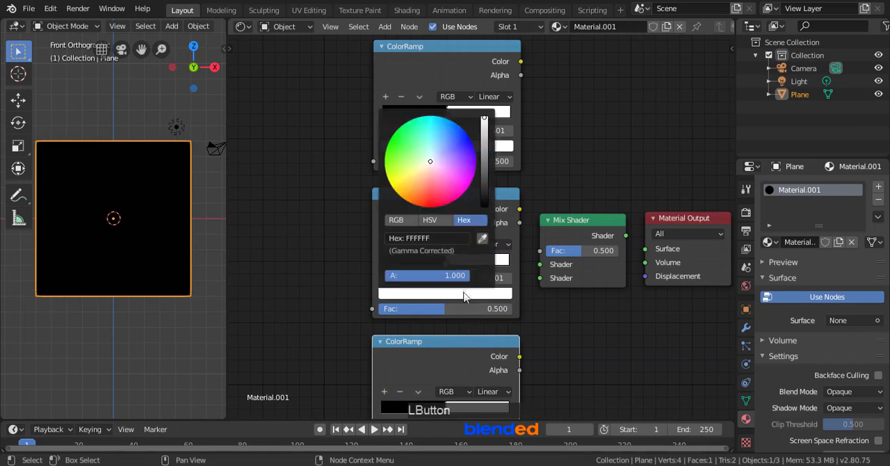
Step: Recolor a stop of the first ColorRamp by entering an olive hex code
left_click(428, 238)
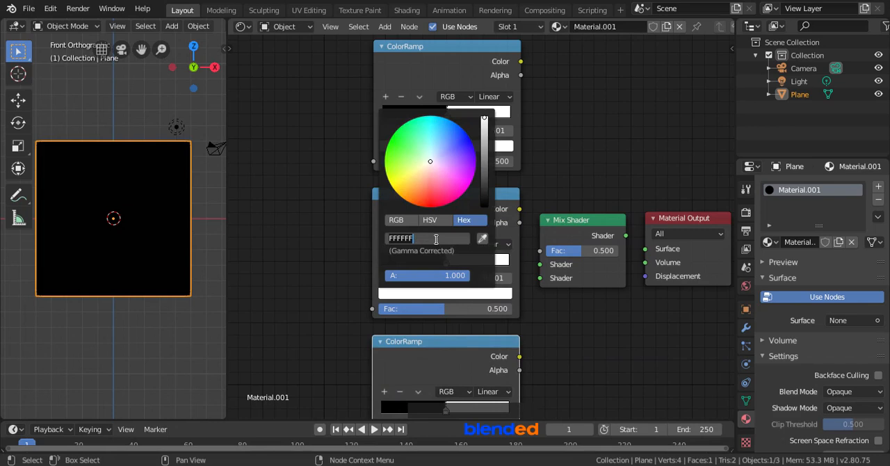
type("58")
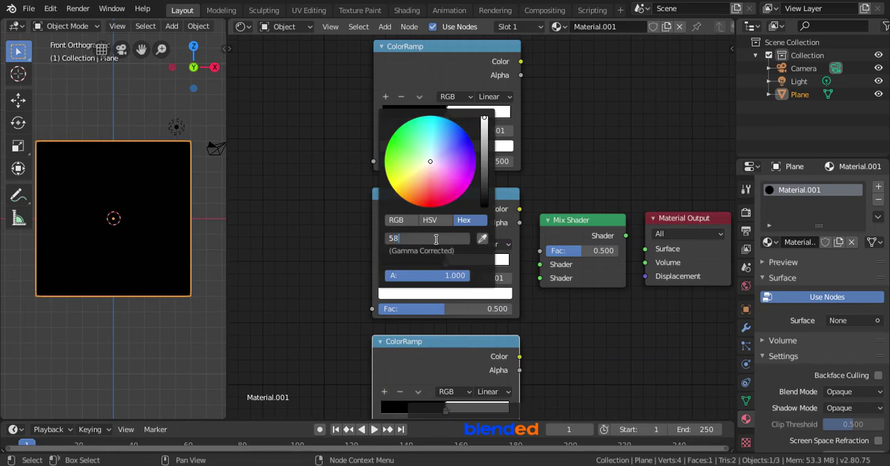
type("5")
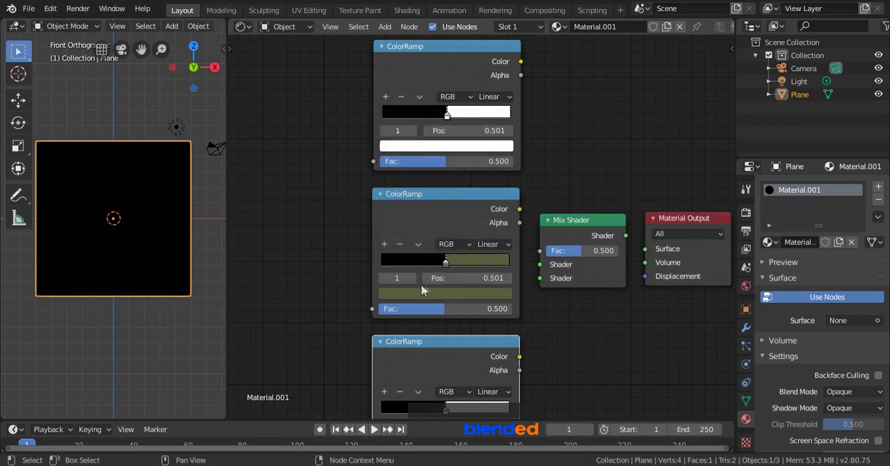
Step: Set the second ramp's dark stop to the tan hex B4A681
left_click(382, 278)
type("000000")
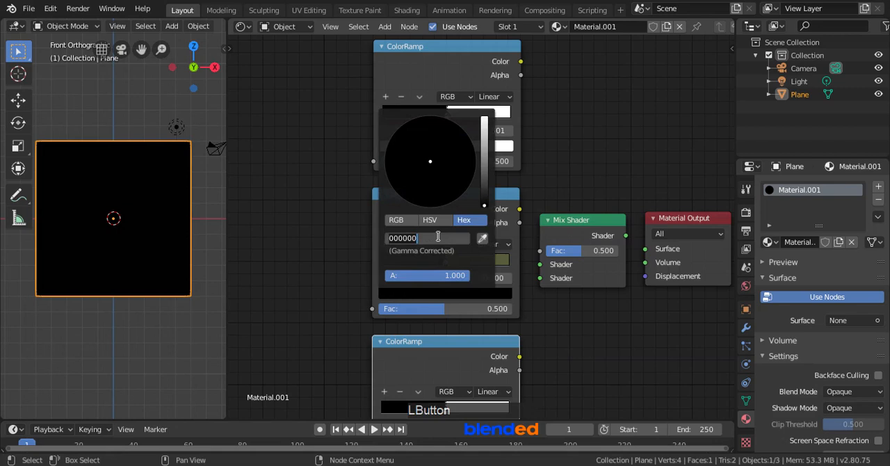
type("b4a")
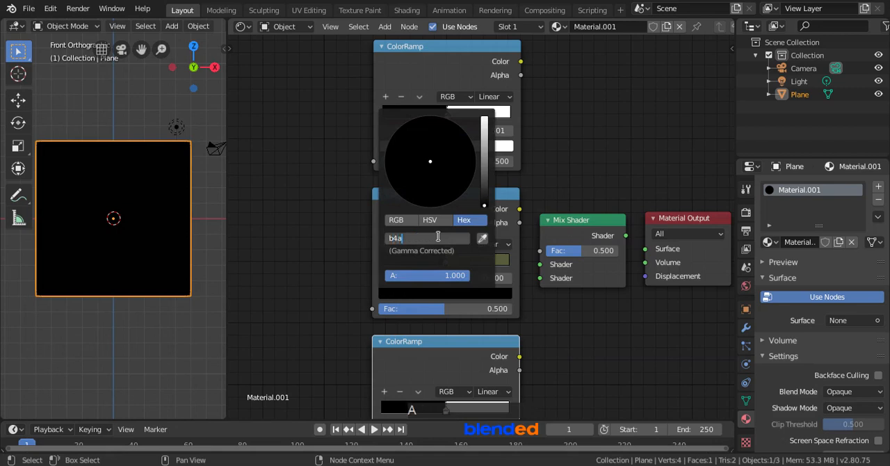
type("681")
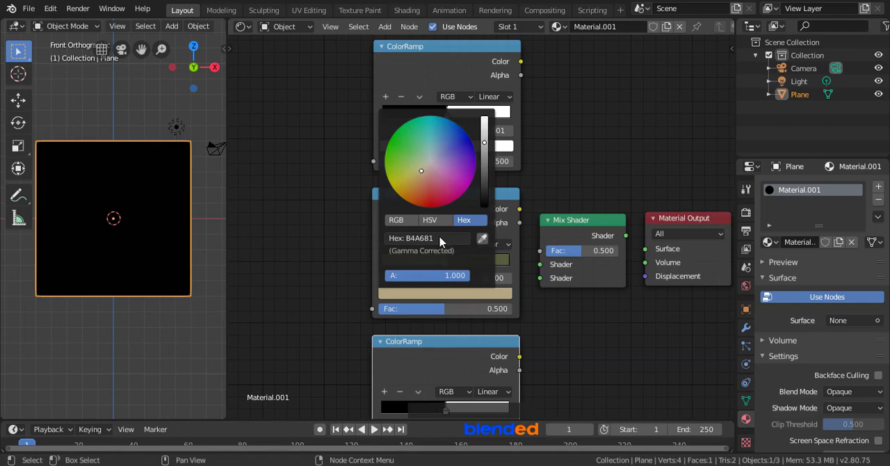
Step: Confirm the tan stop and set the ramp's other stop to dark olive 2B2A2
left_click(548, 340)
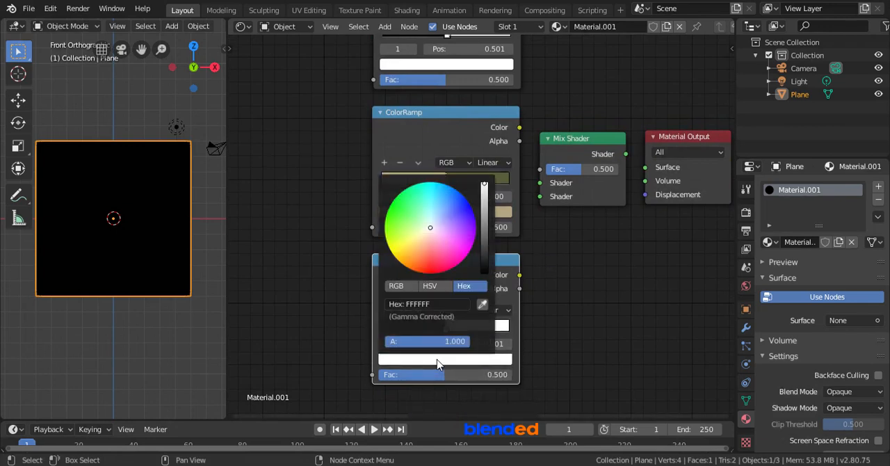
left_click(427, 303)
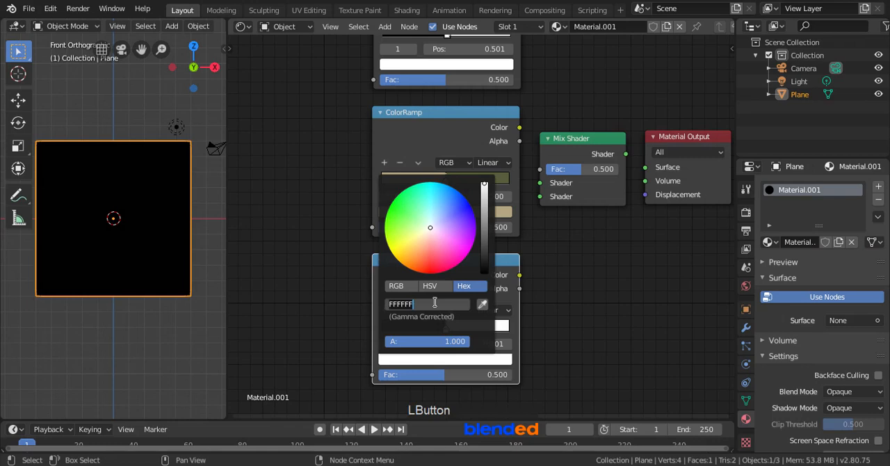
type("2b")
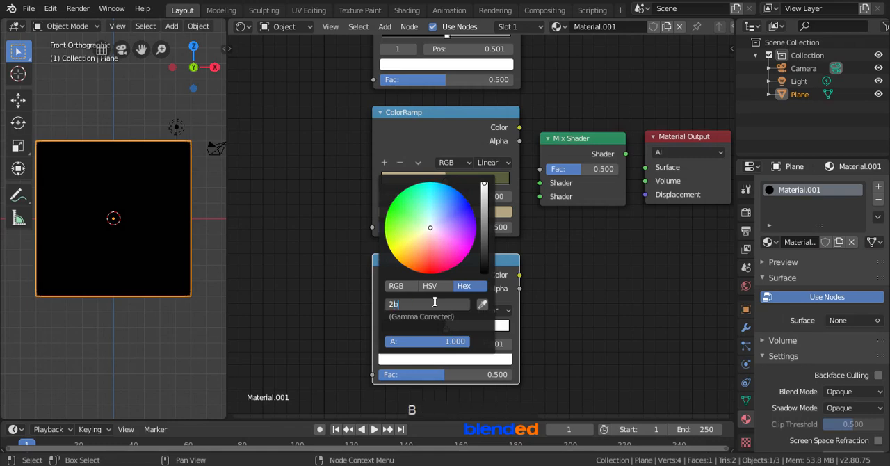
type("2a2")
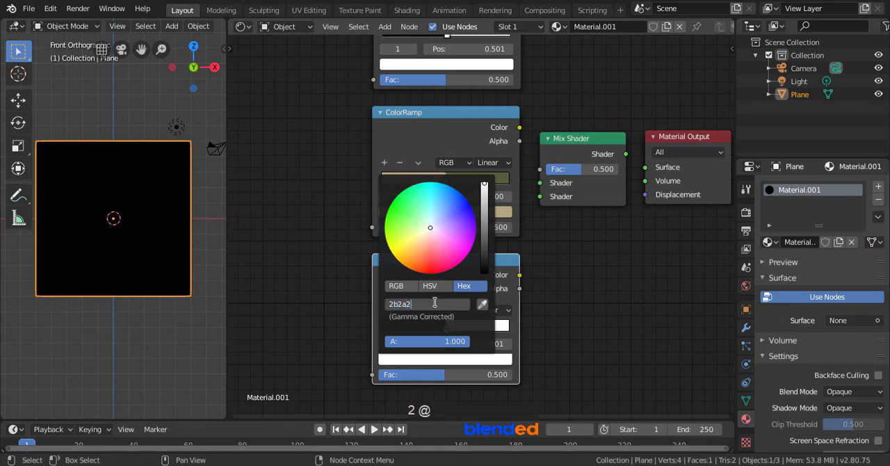
key("Return")
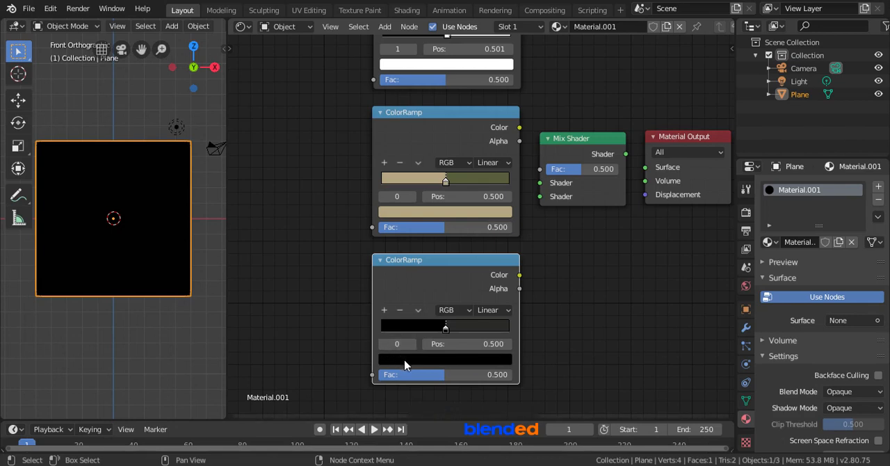
Step: Start editing the bottom ColorRamp stop's hex colour
left_click(445, 359)
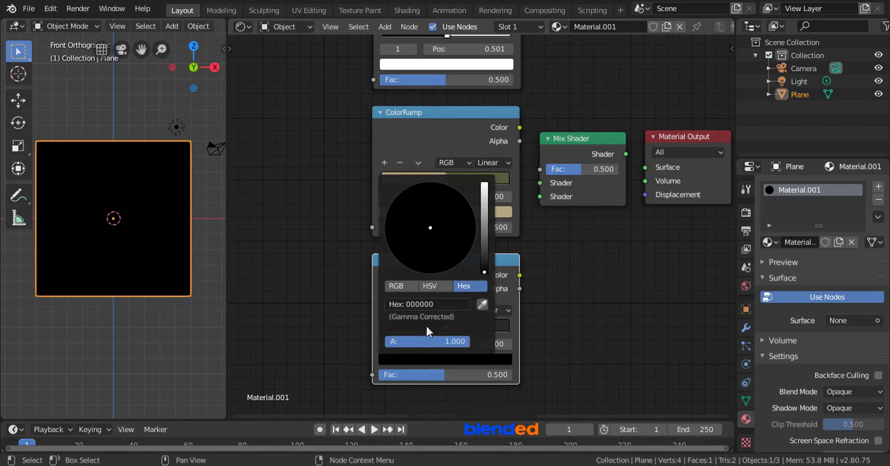
left_click(427, 303)
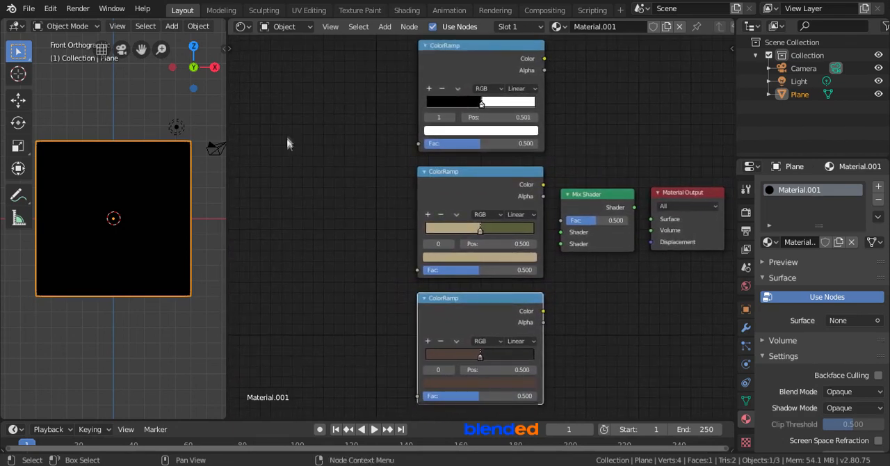
Step: Add a Noise Texture left of the top ColorRamp and duplicate it for the other ramps
key("shift")
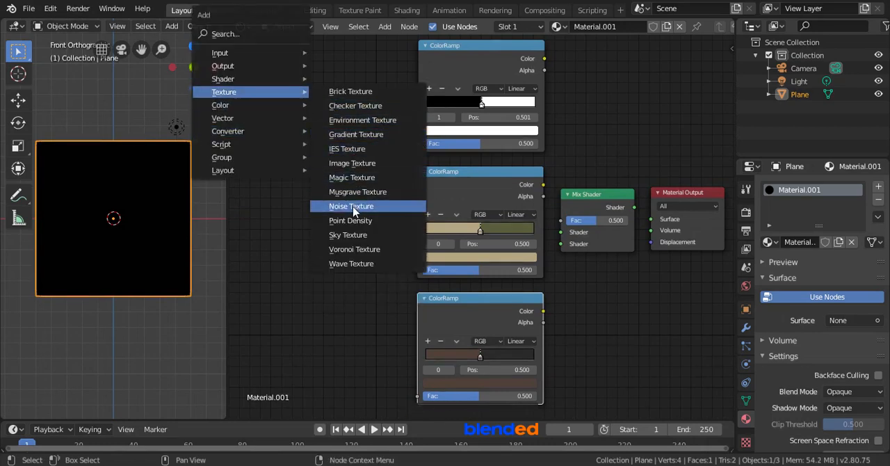
left_click(351, 206)
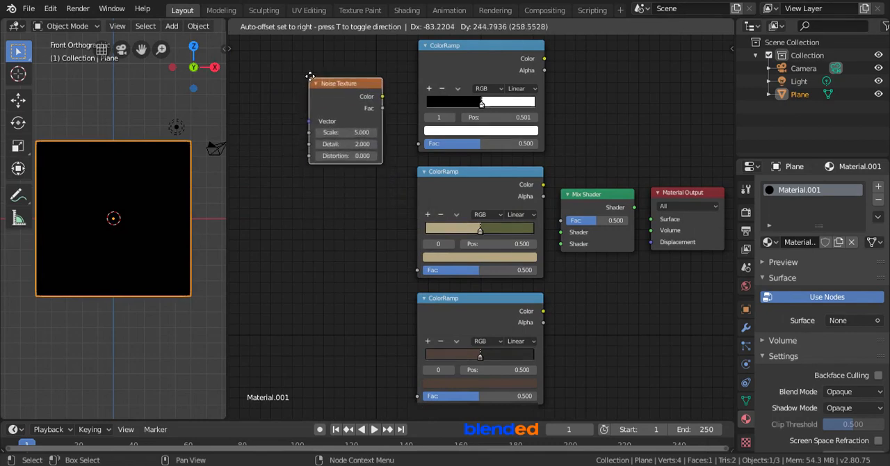
left_click_drag(340, 84, 342, 75)
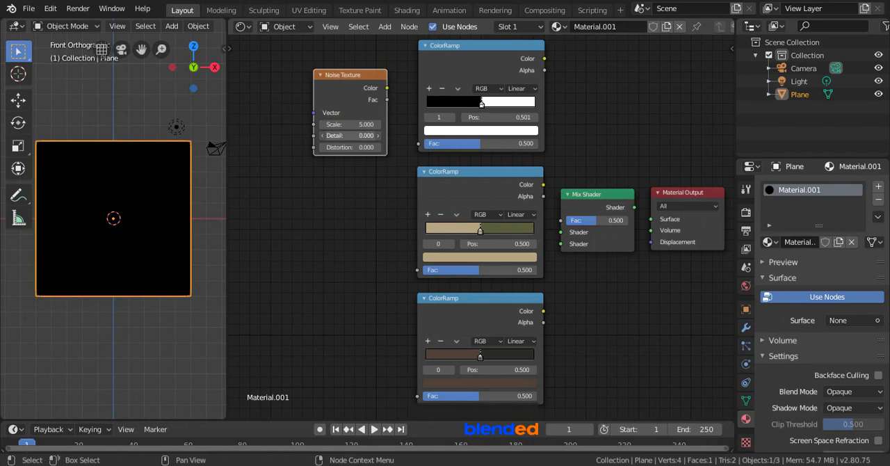
key("shift+d")
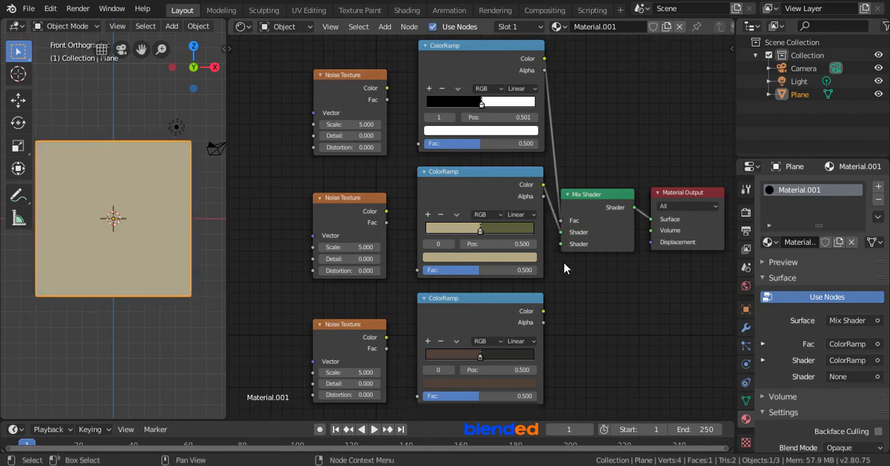
Step: Wire the ramp colours into the Mix Shader and the middle noise Fac into its ColorRamp
left_click(544, 310)
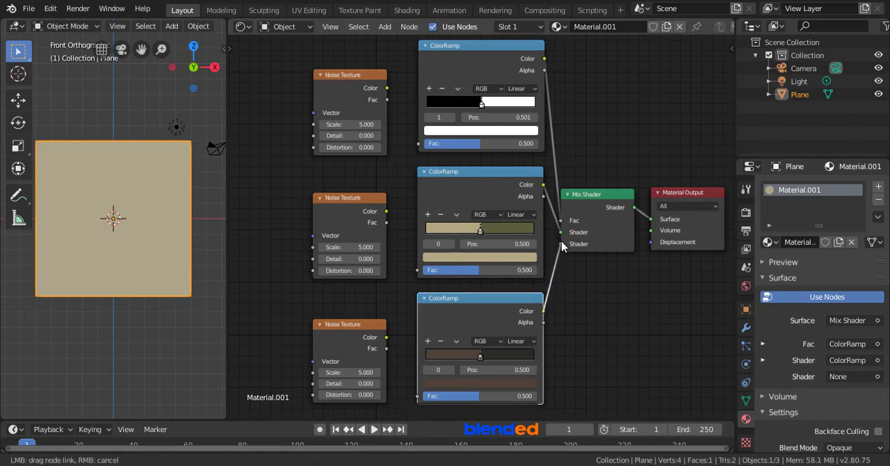
left_click(398, 102)
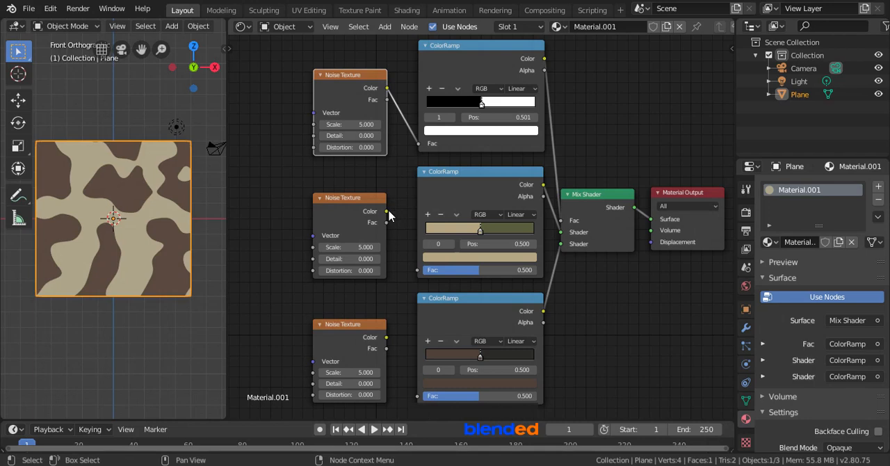
left_click_drag(387, 212, 409, 271)
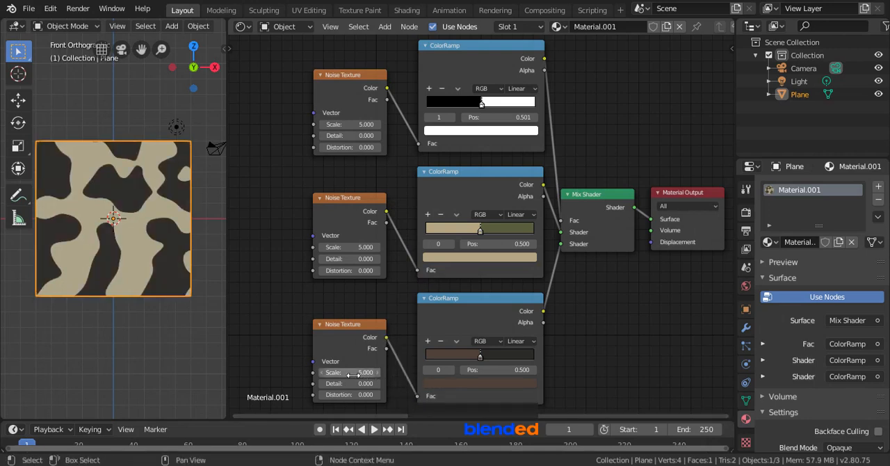
Step: Set the three Noise Texture scales to 6, 9 and 12
double_click(350, 373)
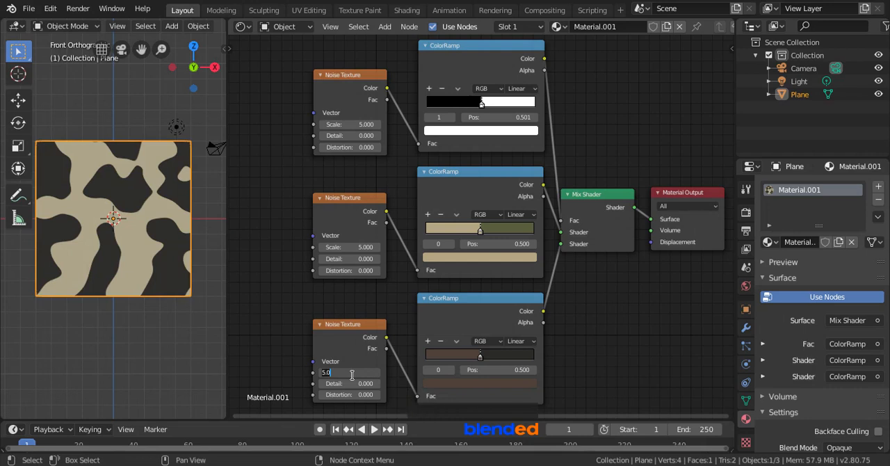
key("Return")
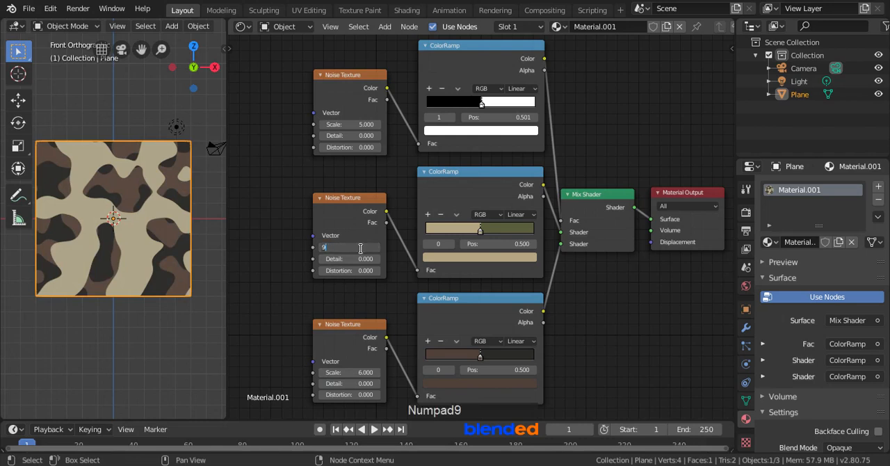
key("Return")
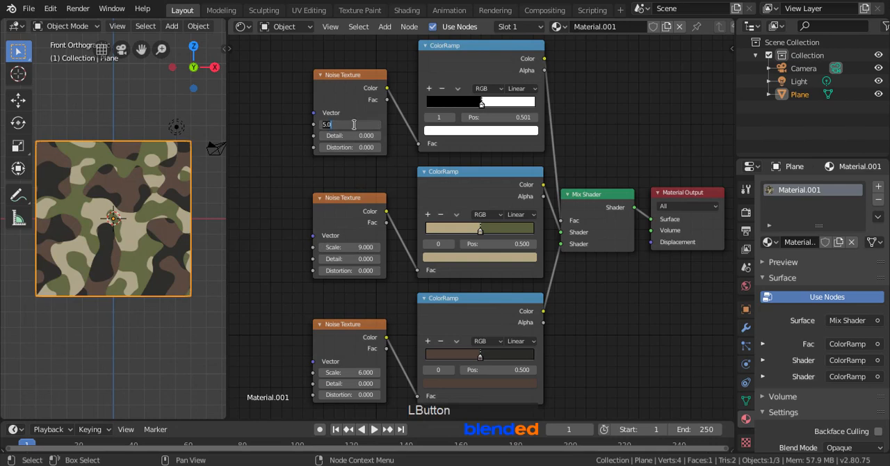
type("12")
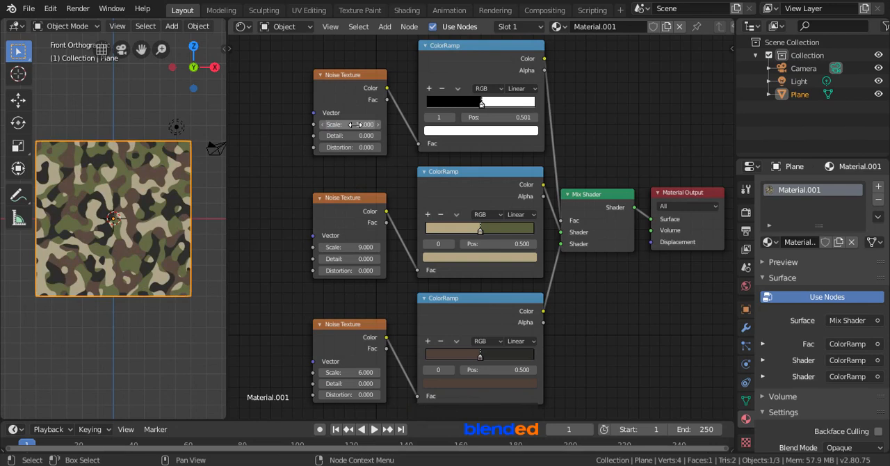
left_click_drag(350, 125, 375, 125)
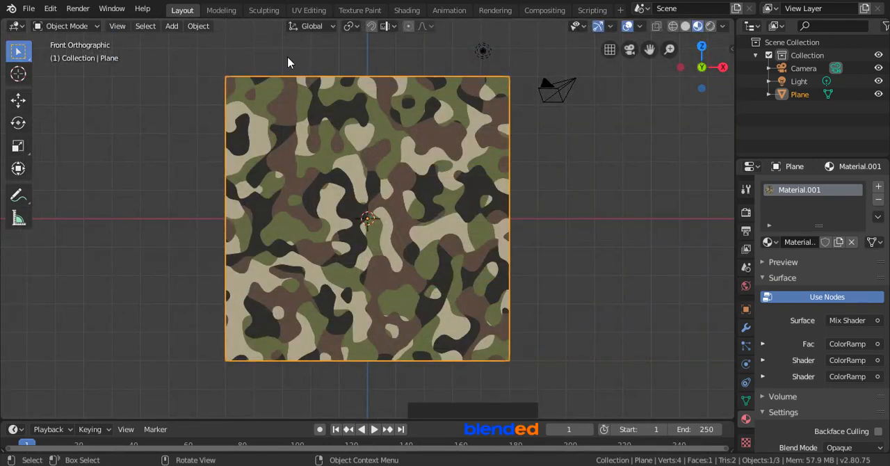
mouse_move(390, 133)
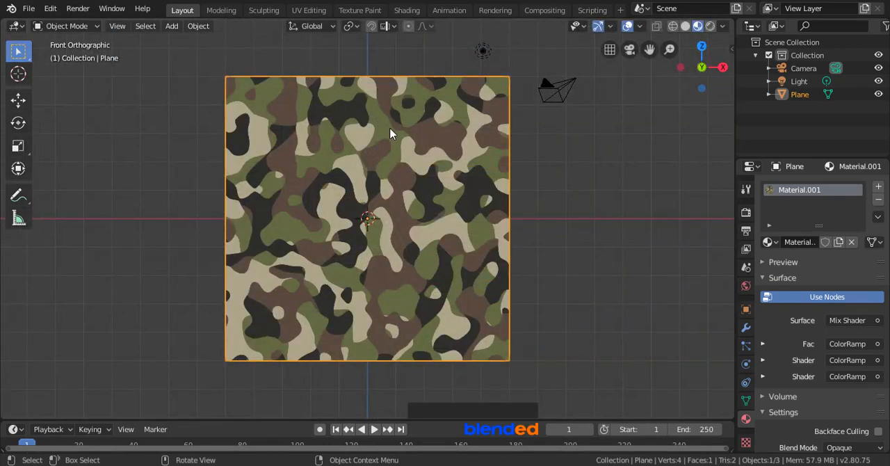